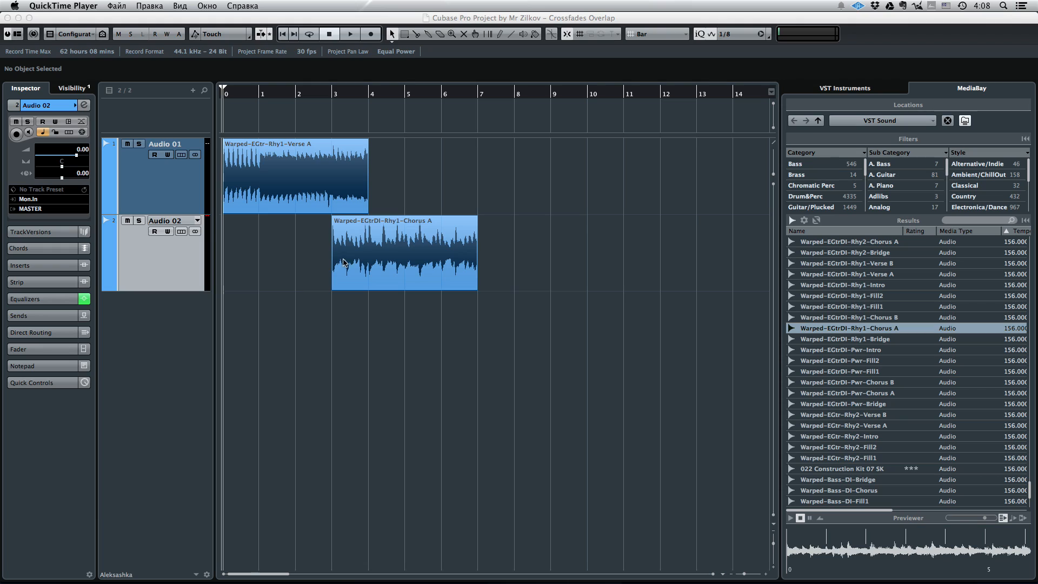
{"action": "mouse_move", "coordinate": [334, 262]}
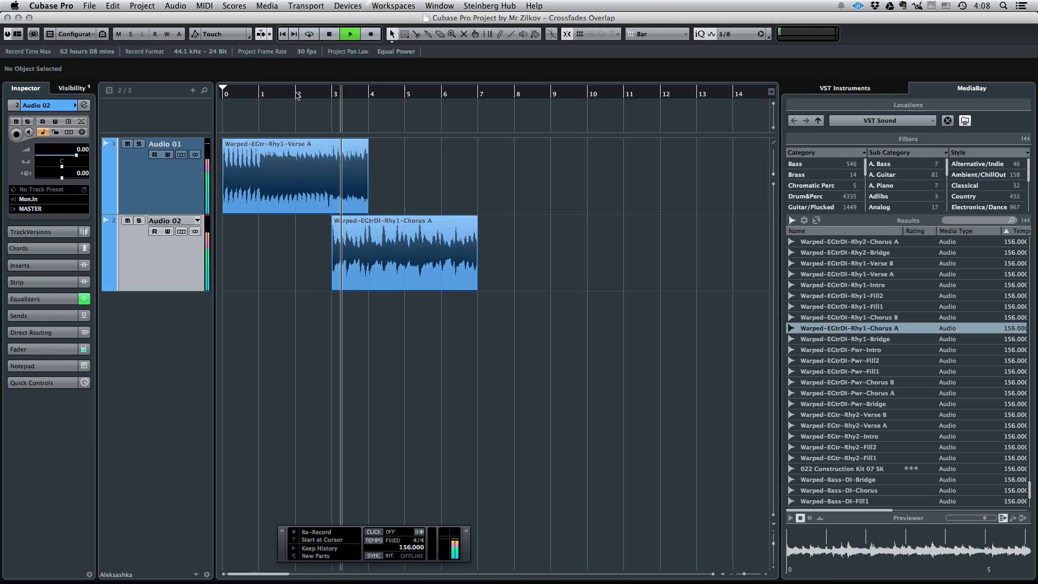
- Stop playback and select the Chorus A event overlapping Verse A on Audio 01
{"action": "left_click", "coordinate": [329, 34]}
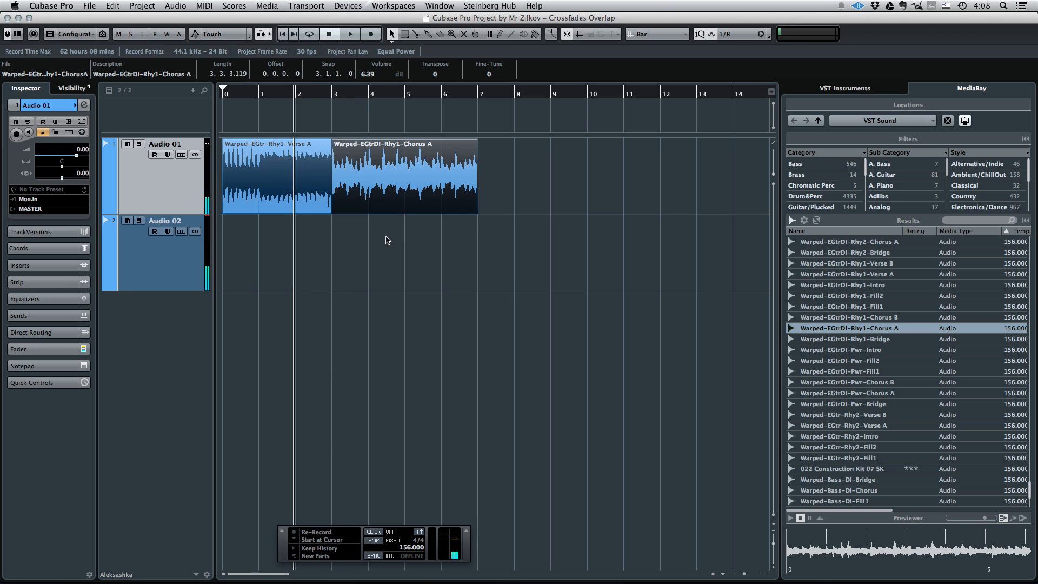
{"action": "left_click", "coordinate": [350, 33]}
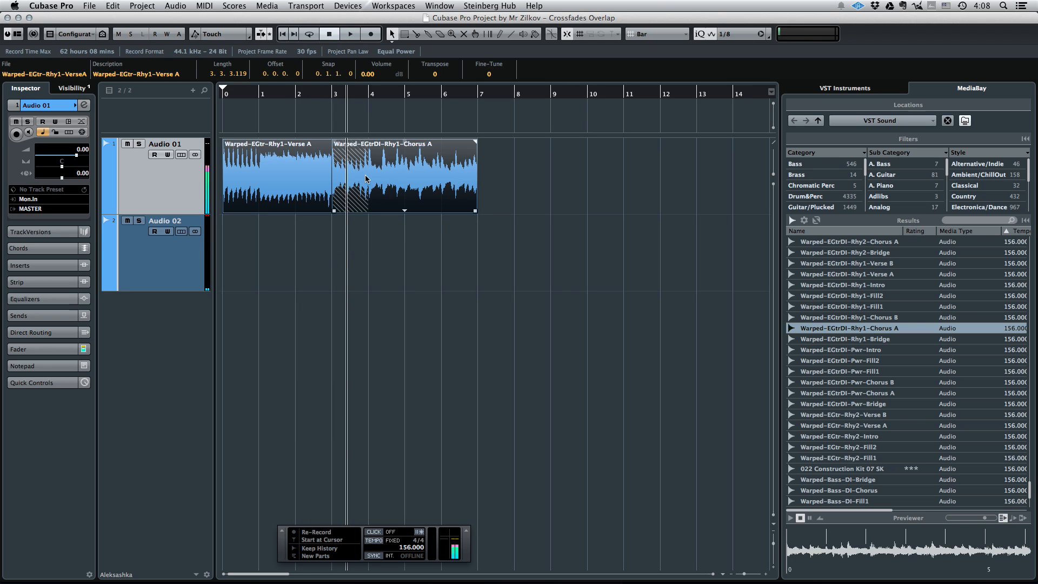
- Crossfade the overlapping Verse A and Chorus A events on Audio 01
{"action": "left_click", "coordinate": [350, 33]}
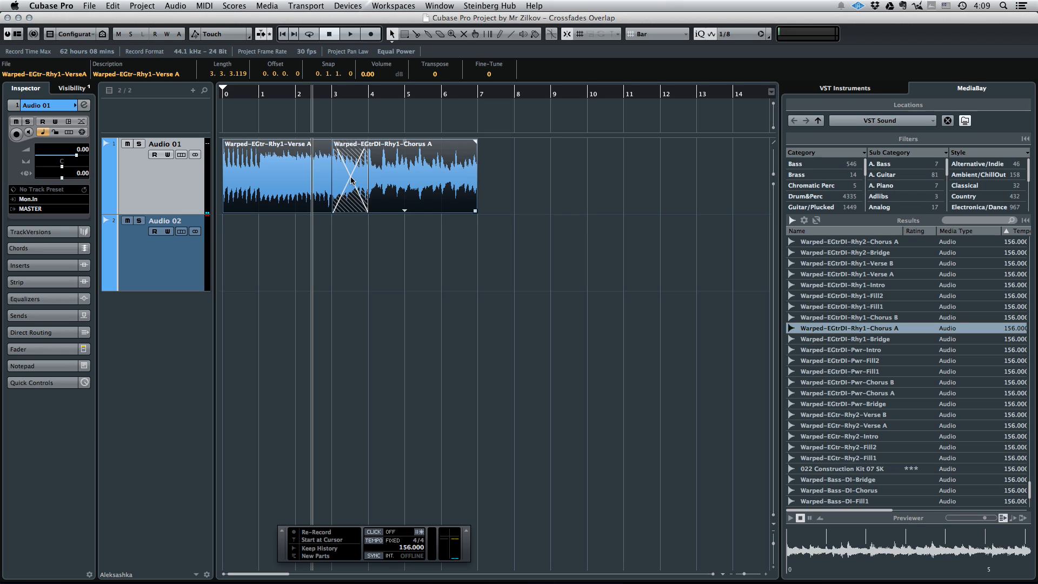
- Set both crossfade curves to full volume and save it as the default
{"action": "double_click", "coordinate": [353, 175]}
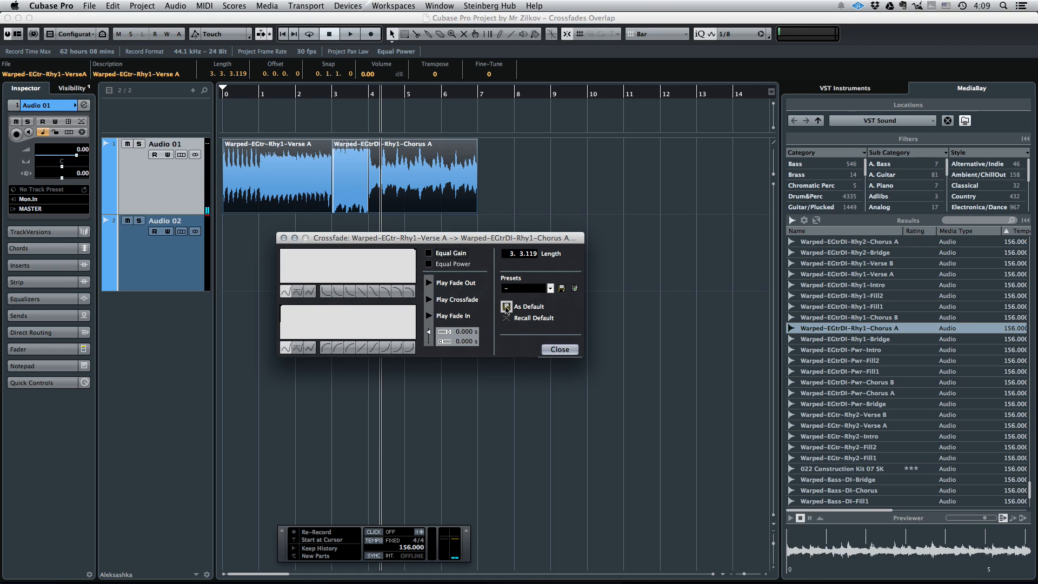
{"action": "left_click", "coordinate": [558, 350]}
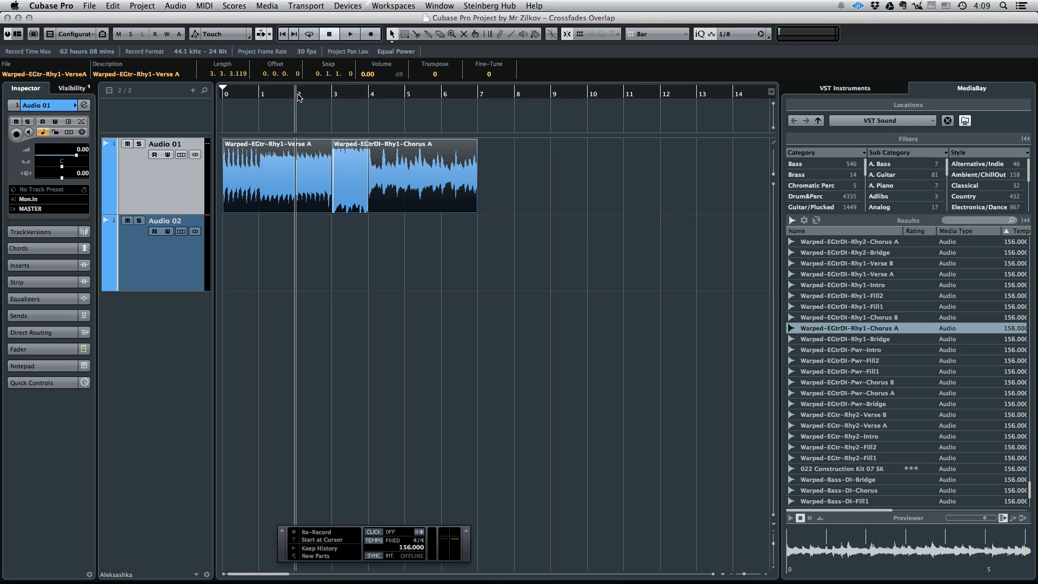
- Play and stop the transport to audition the Verse A–Chorus A crossfade
{"action": "left_click", "coordinate": [350, 33]}
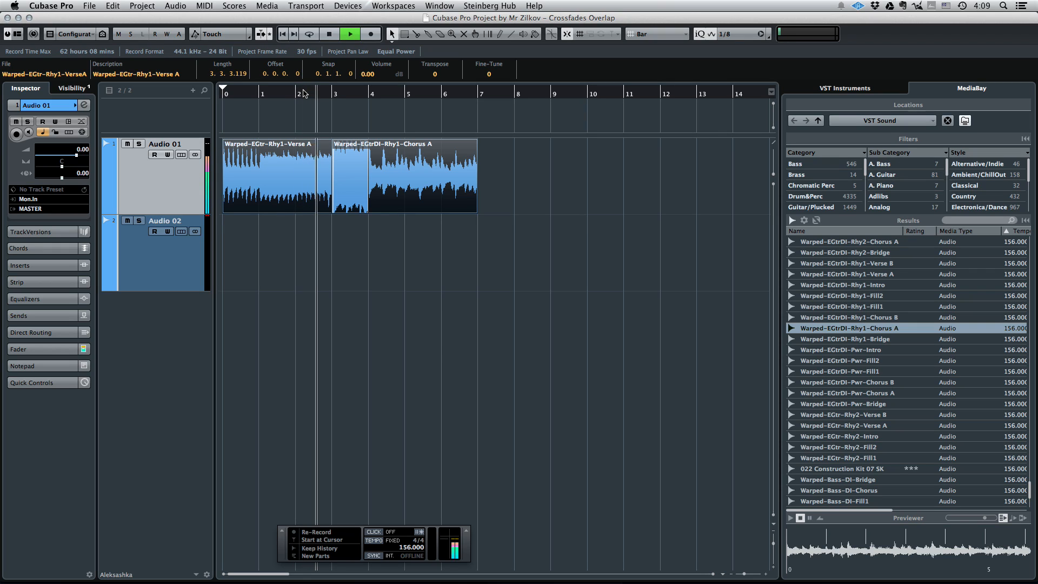
{"action": "left_click", "coordinate": [329, 34]}
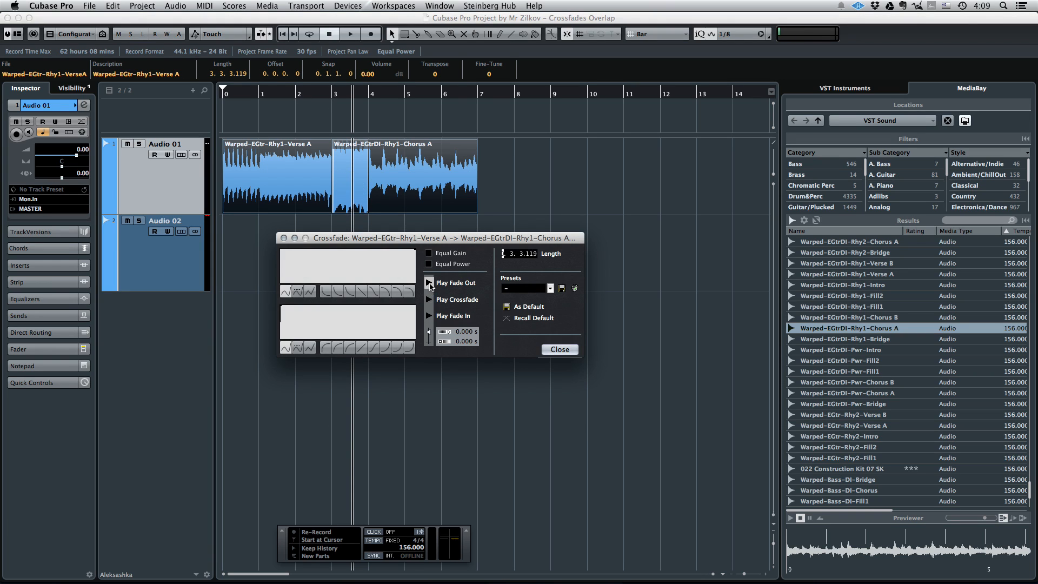
- Store an equal-gain preset named 'Regular Crossfade', apply it, and close the editor
{"action": "left_click", "coordinate": [430, 253]}
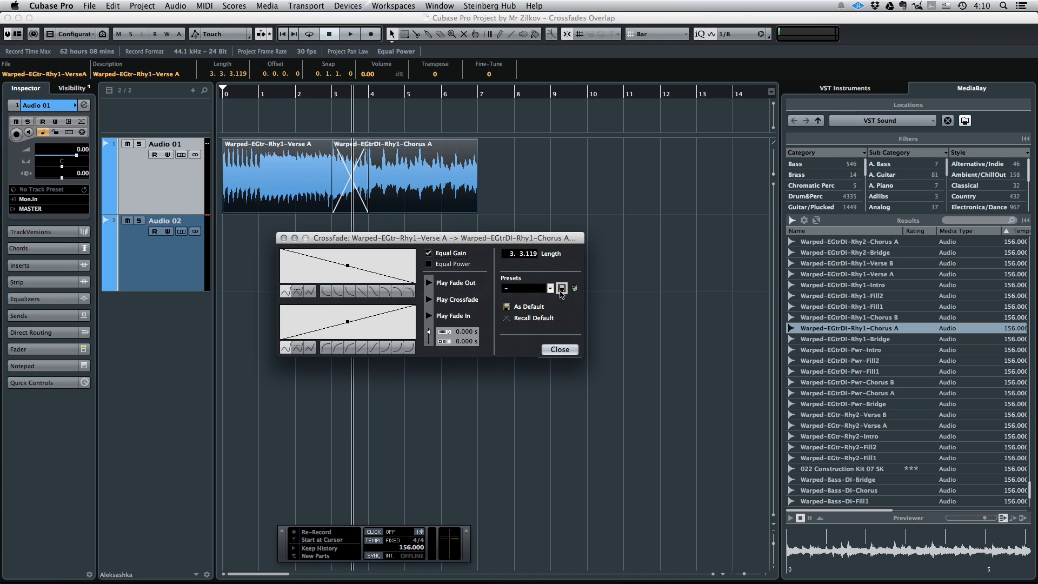
{"action": "left_click", "coordinate": [561, 288]}
{"action": "type", "text": "Regular Crossfade"}
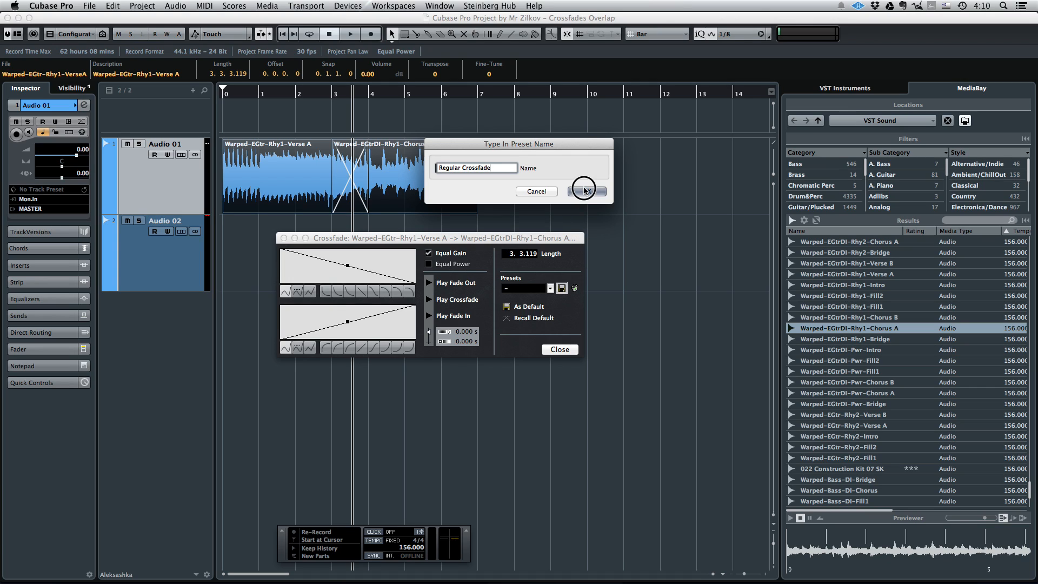
{"action": "left_click", "coordinate": [587, 191]}
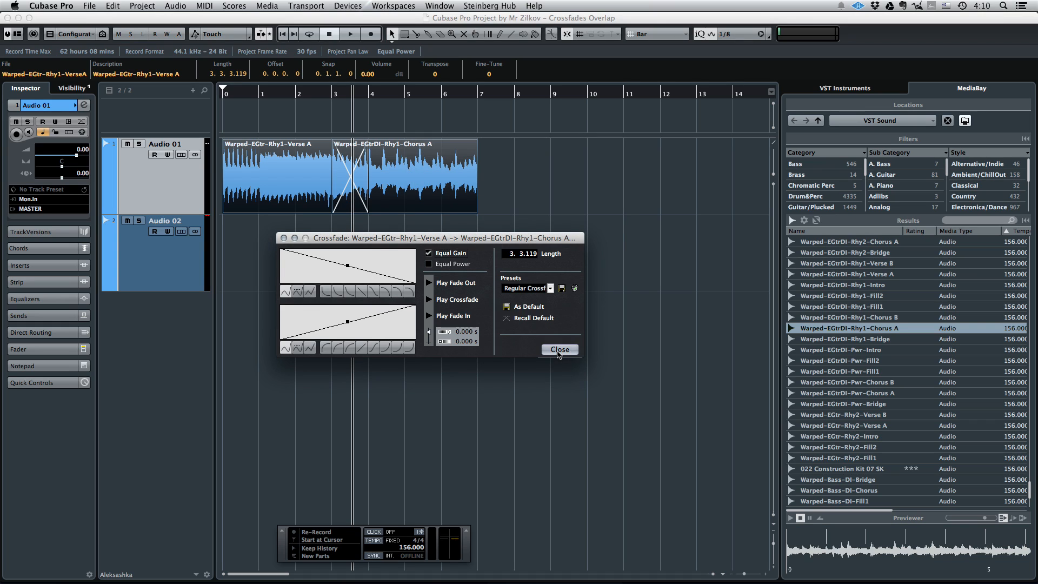
{"action": "left_click", "coordinate": [558, 349]}
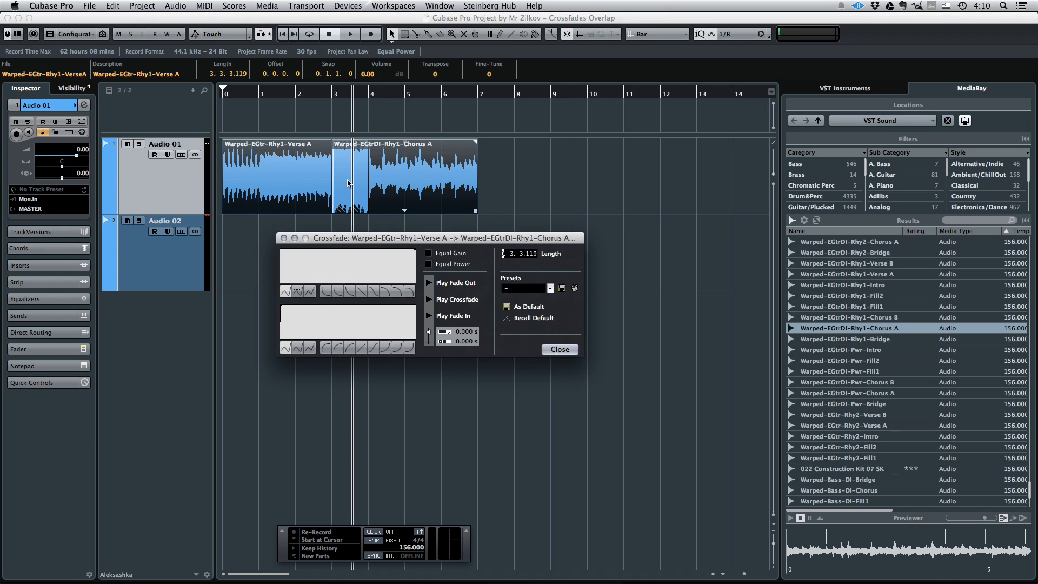
{"action": "left_click", "coordinate": [430, 253]}
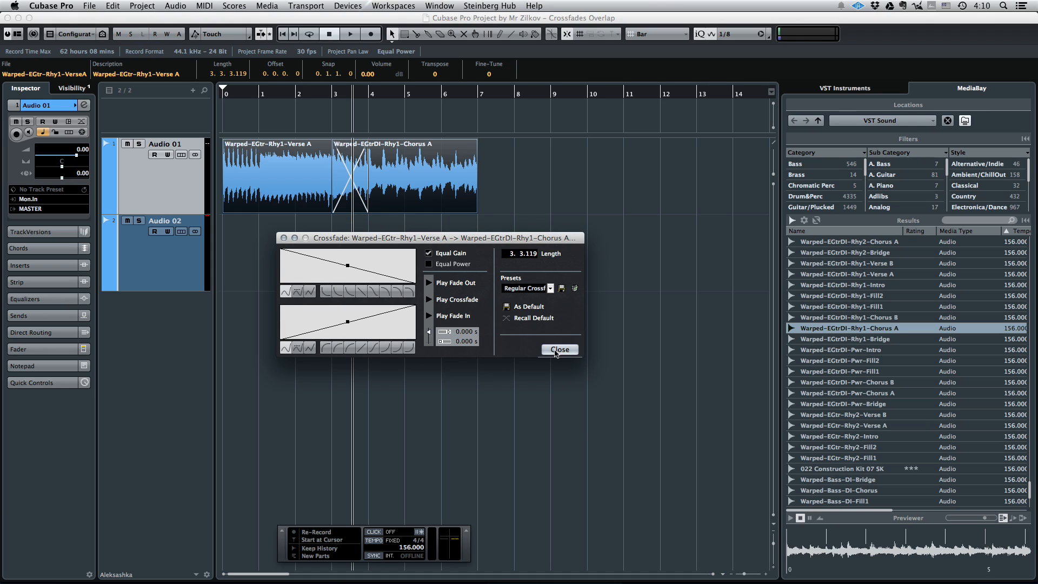
{"action": "left_click", "coordinate": [558, 349]}
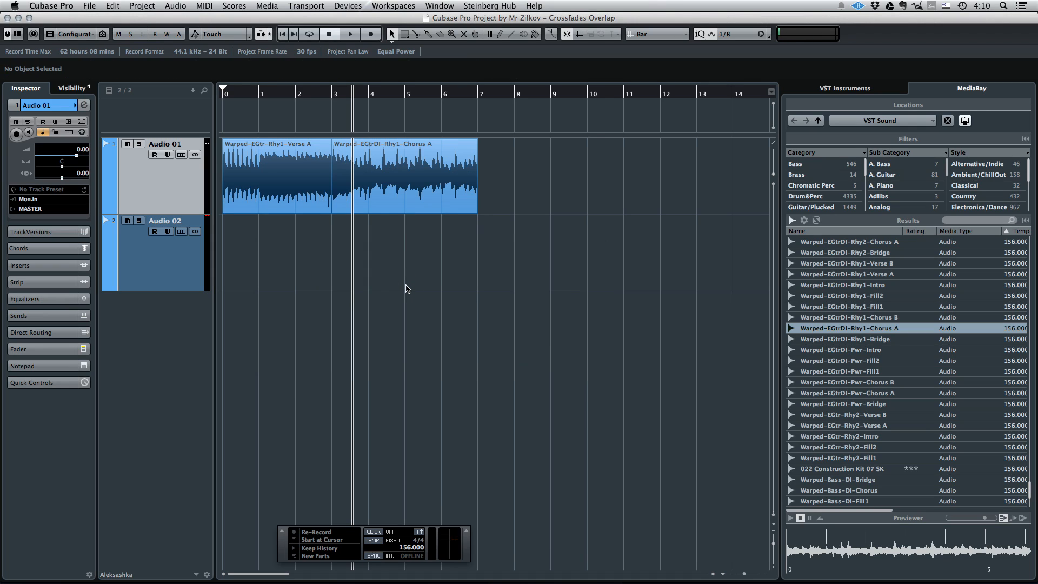